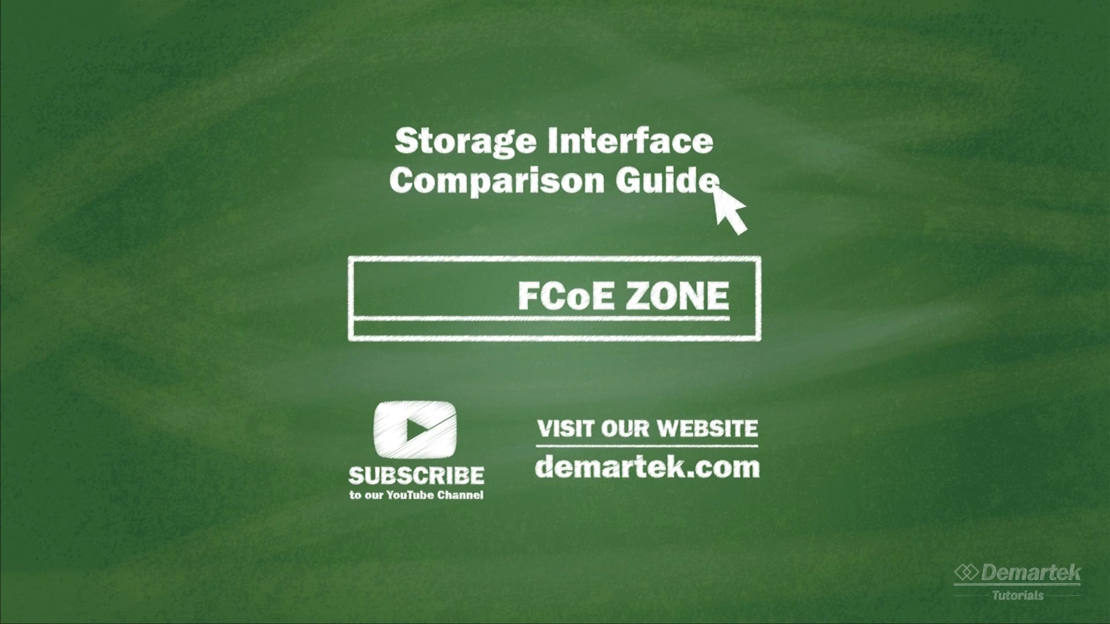
{"action": "mouse_move", "coordinate": [750, 347]}
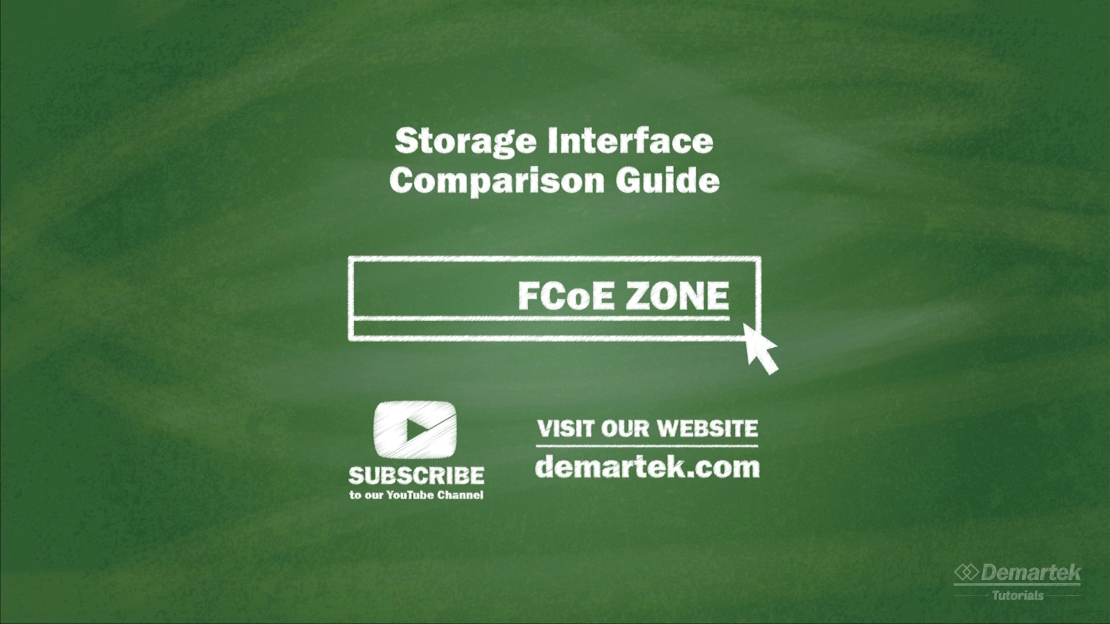
{"action": "mouse_move", "coordinate": [459, 508]}
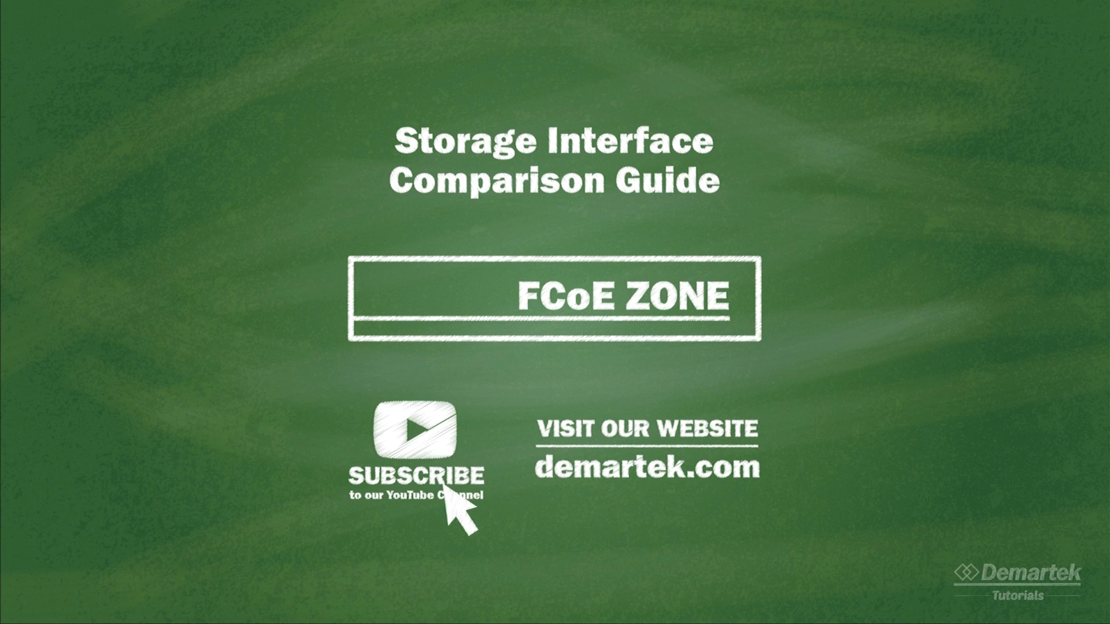
{"action": "mouse_move", "coordinate": [760, 492]}
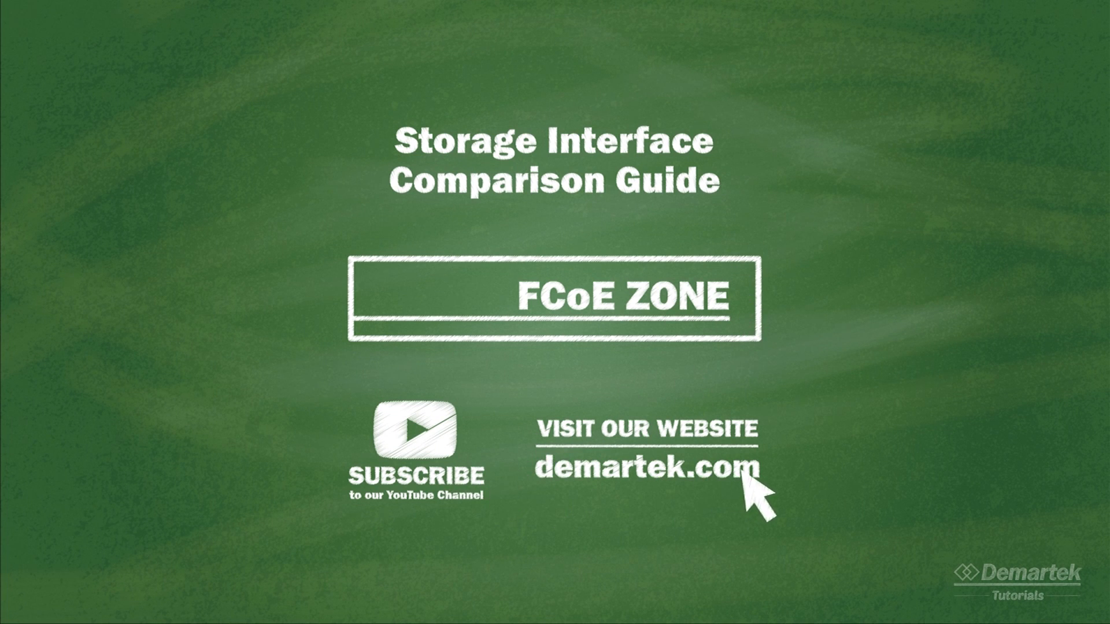